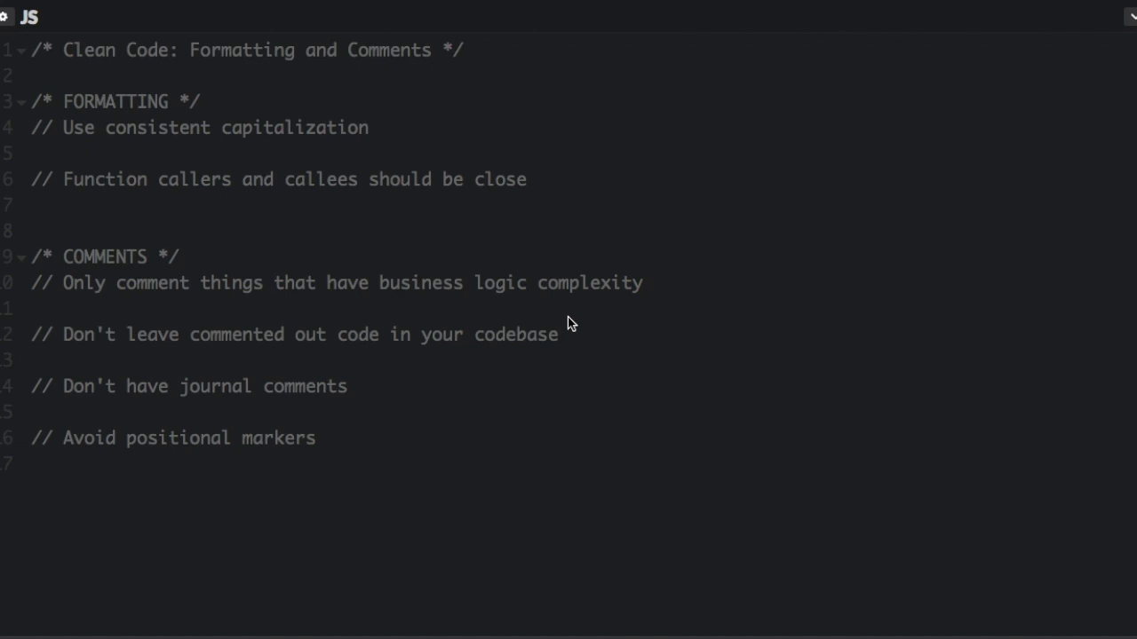
pyautogui.moveTo(425, 144)
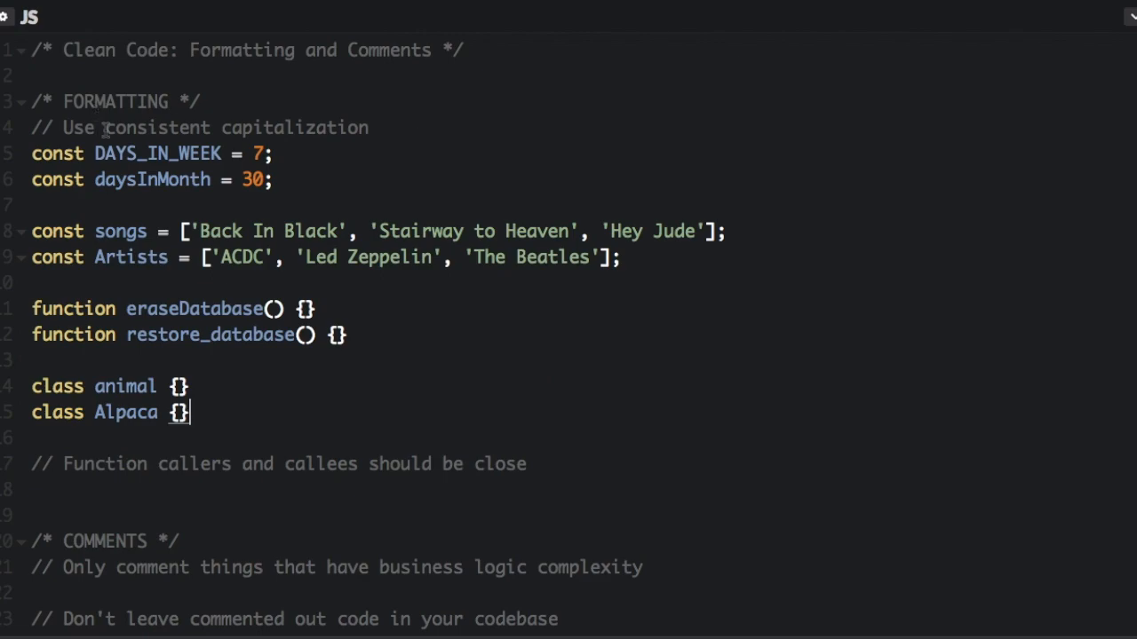
# Step: Rename daysInMonth to DAYS_IN_MONTH and fix artists, restoreDatabase and alpaca casing
pyautogui.doubleClick(156, 152)
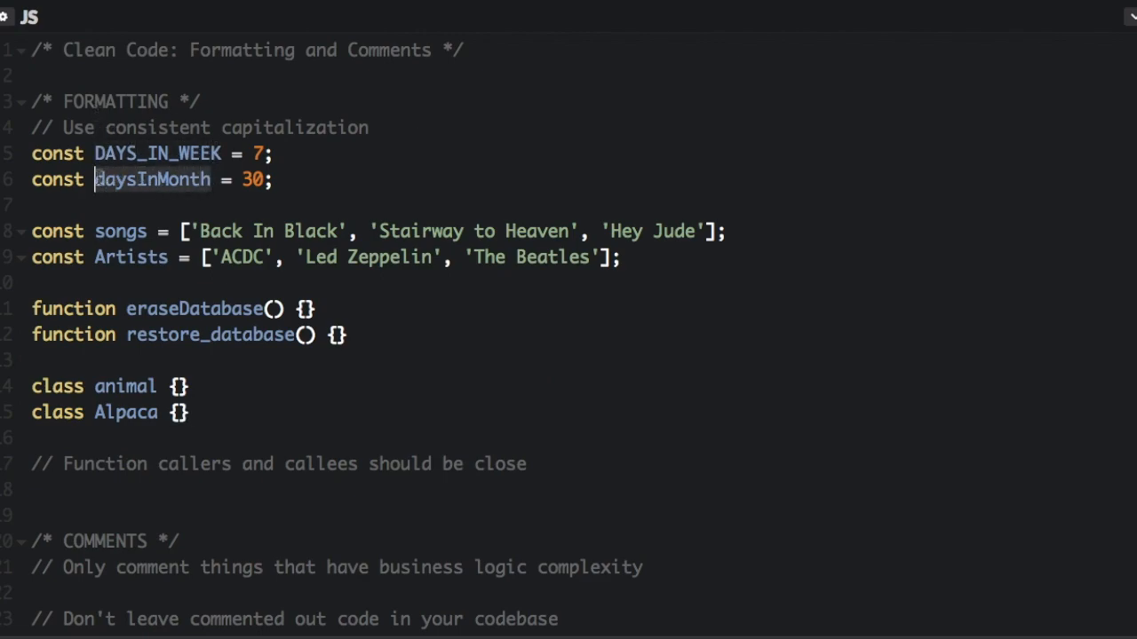
pyautogui.moveTo(744, 139)
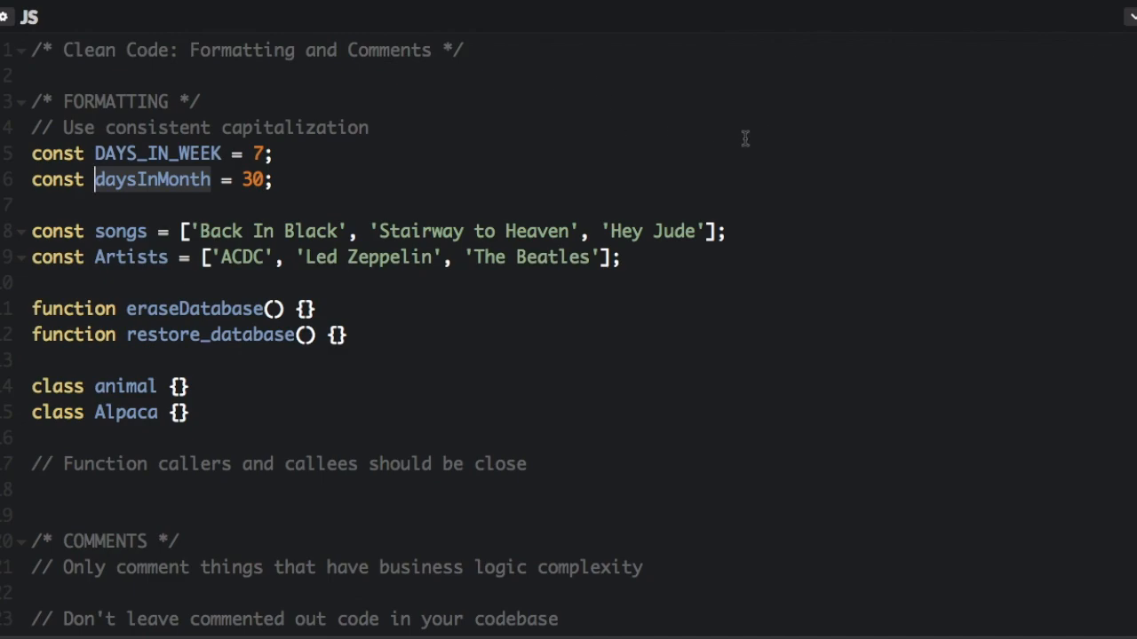
pyautogui.write('DAYS_IN_MONTH')
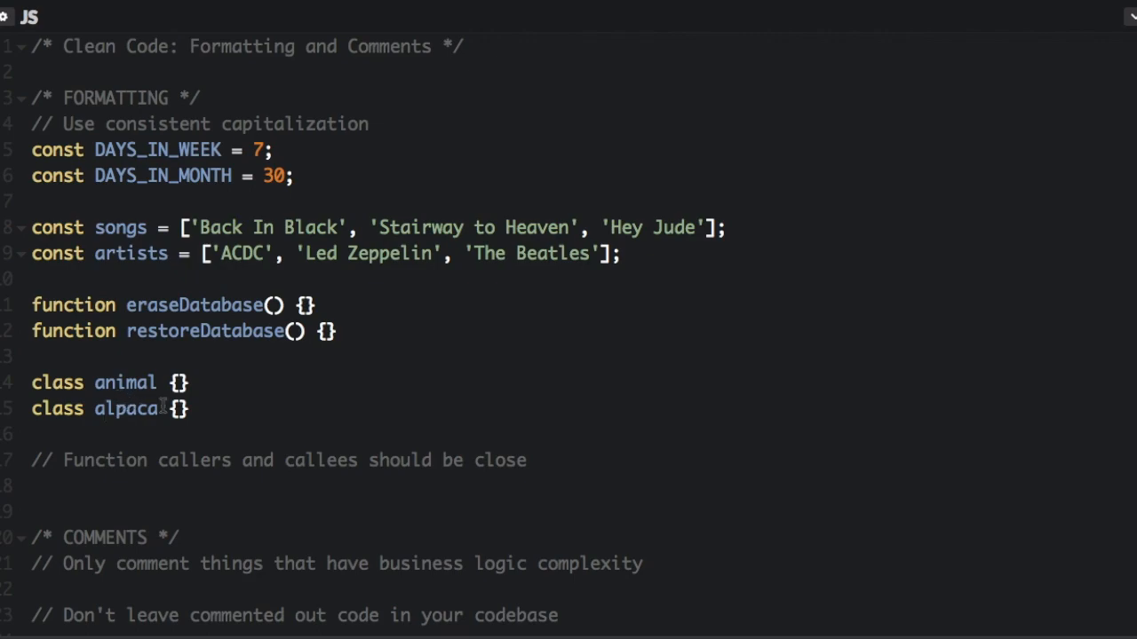
pyautogui.scroll(-3)
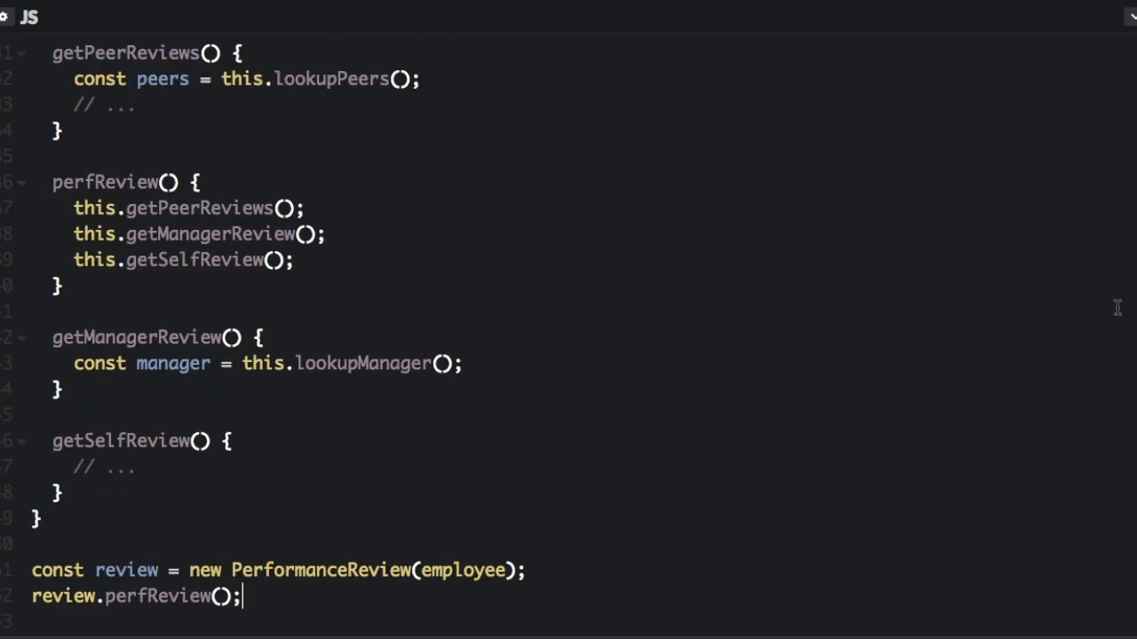
# Step: Place the PerformanceReview class and perfReview usage under the callers-and-callees comment
pyautogui.scroll(3)
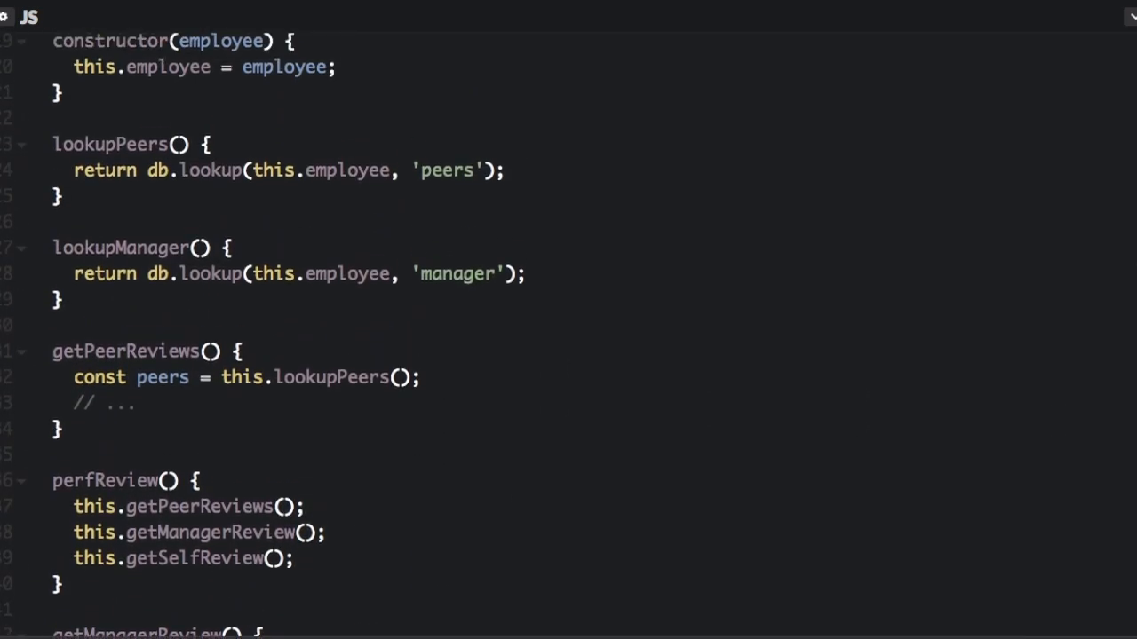
pyautogui.scroll(3)
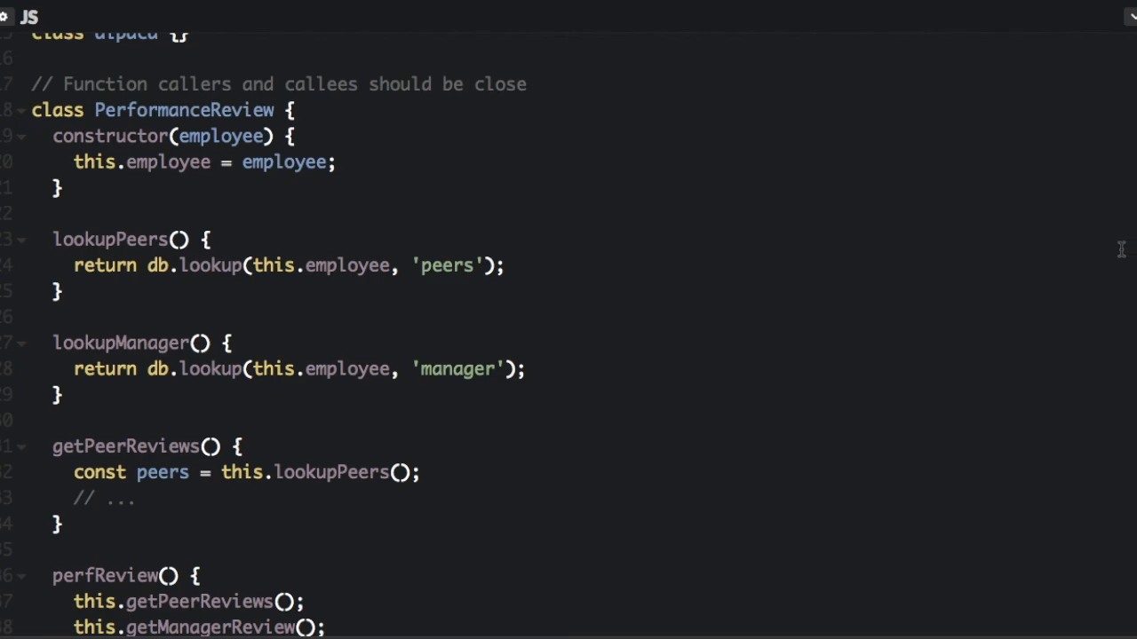
pyautogui.moveTo(1047, 281)
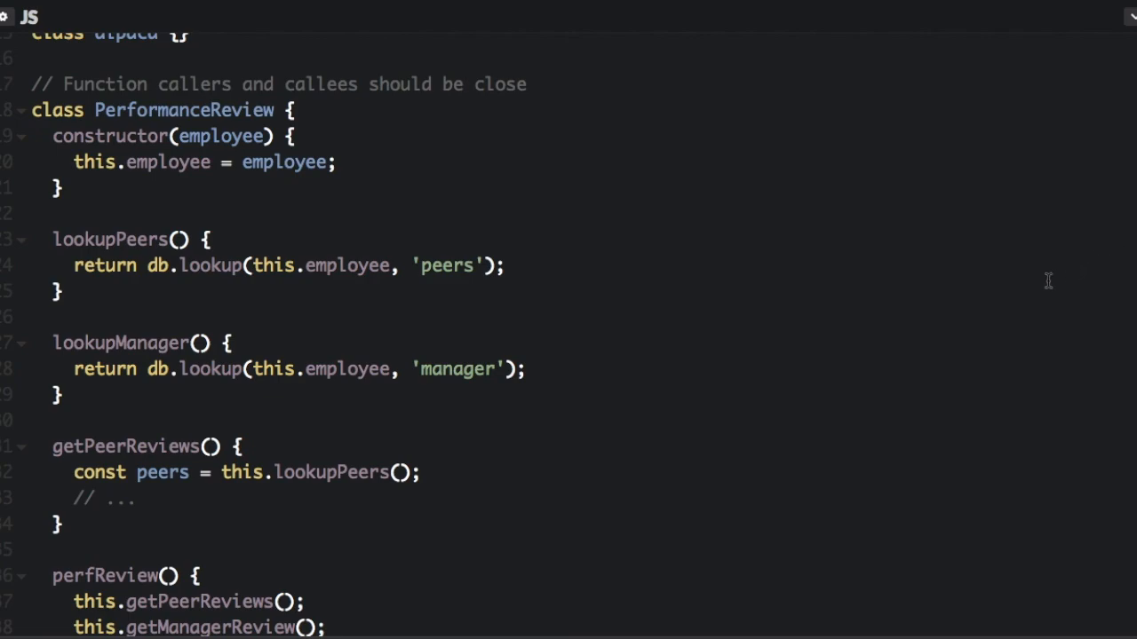
pyautogui.moveTo(781, 280)
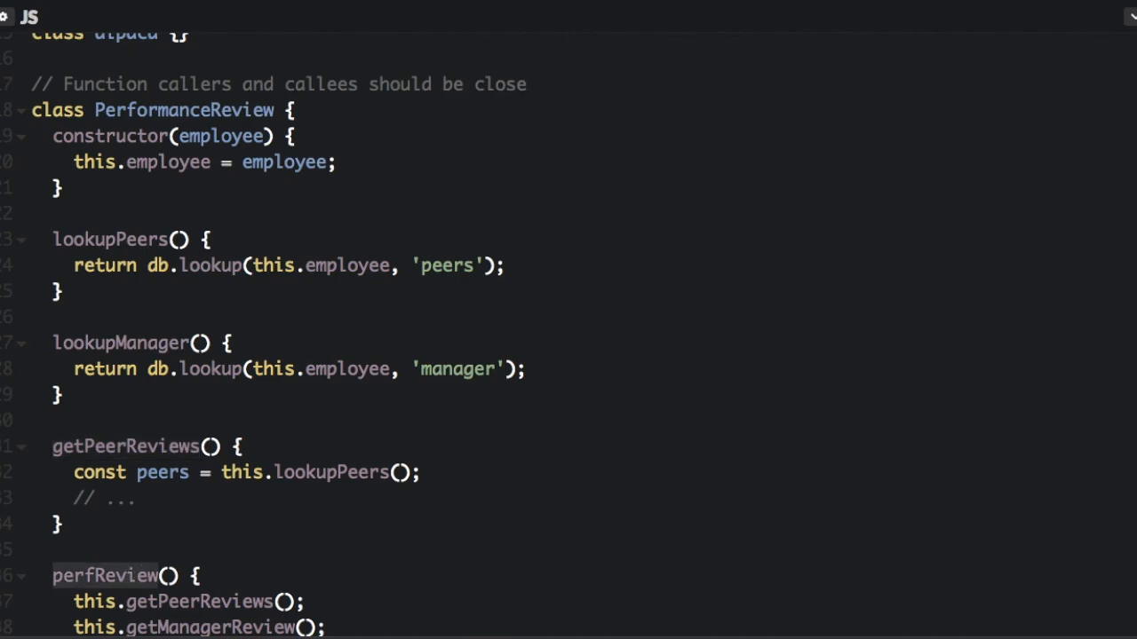
# Step: Move perfReview after the constructor and each getter above its lookup helper, ending with getSelfReview
pyautogui.scroll(-3)
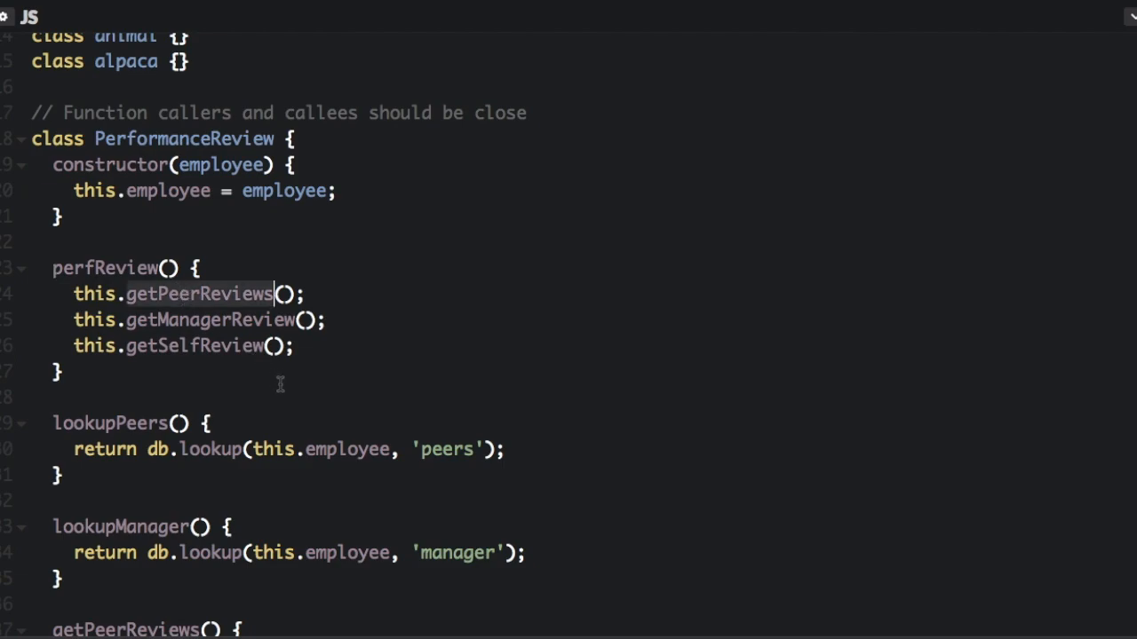
pyautogui.scroll(-3)
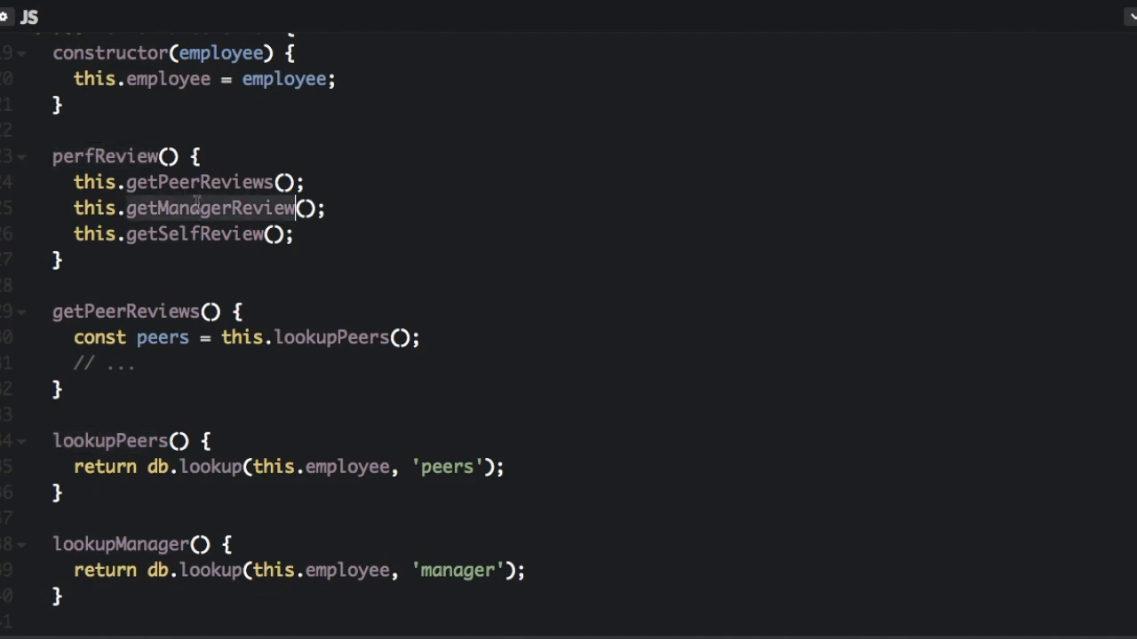
pyautogui.scroll(-3)
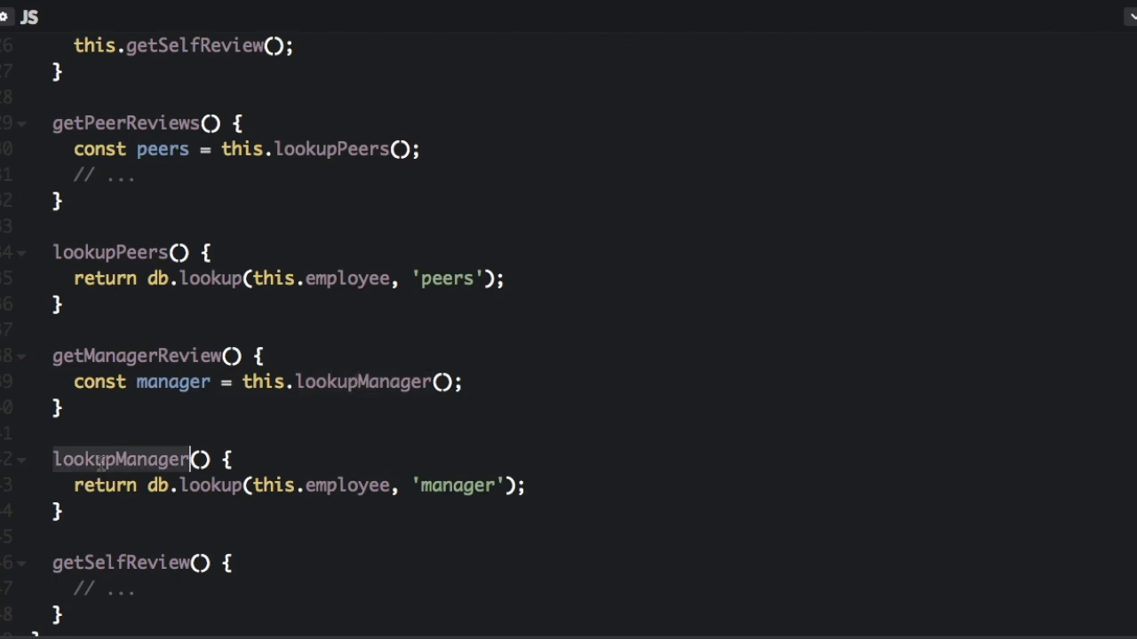
pyautogui.scroll(3)
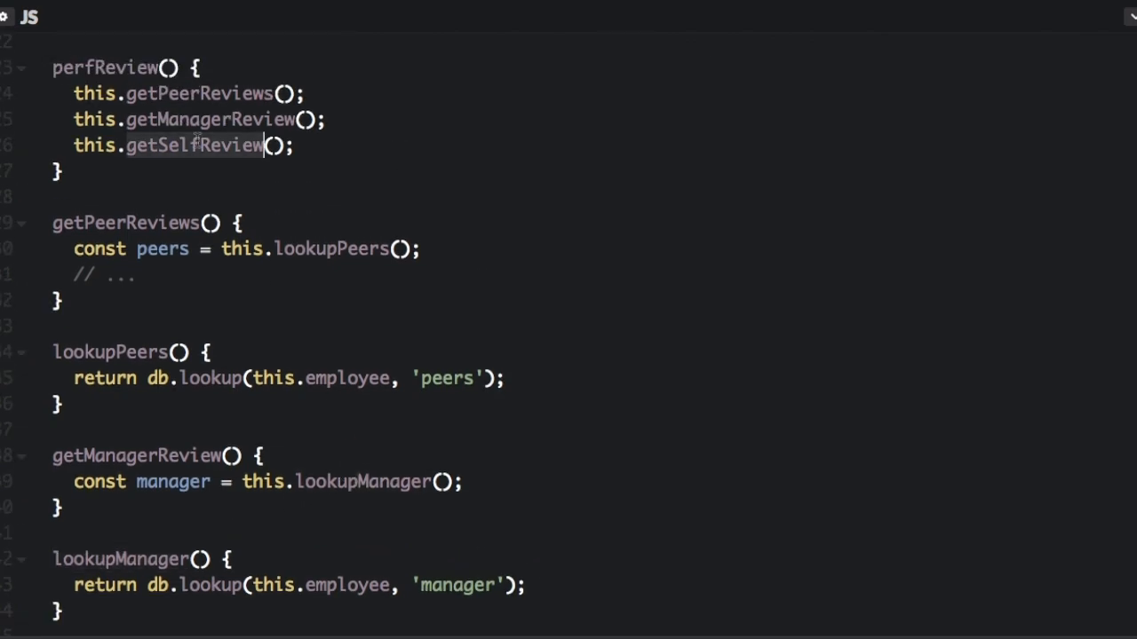
pyautogui.scroll(-3)
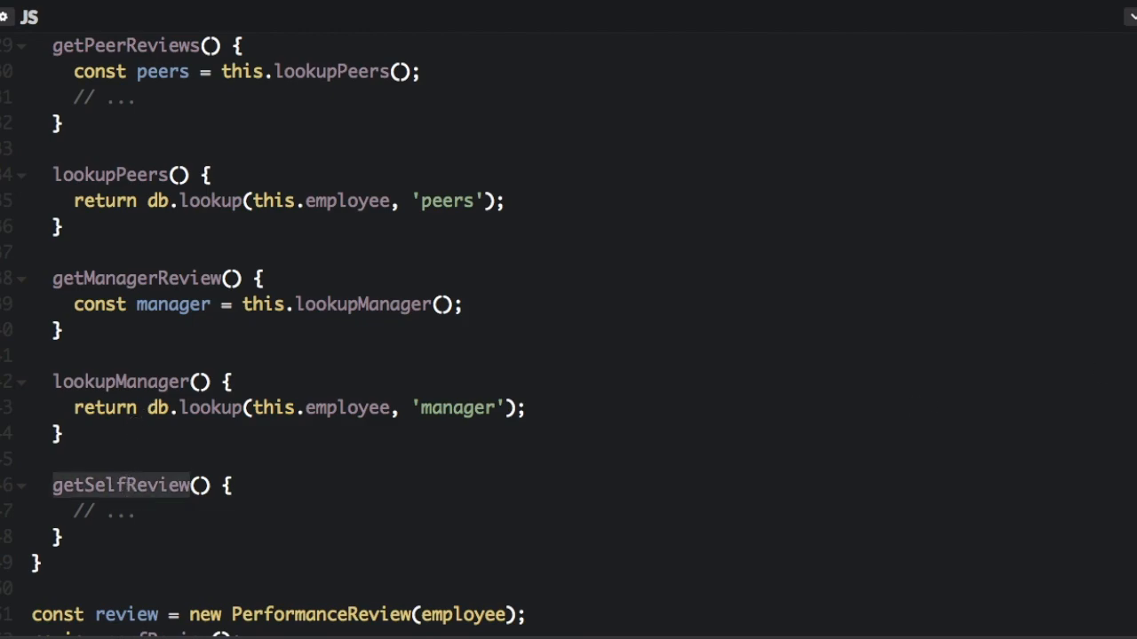
pyautogui.scroll(-3)
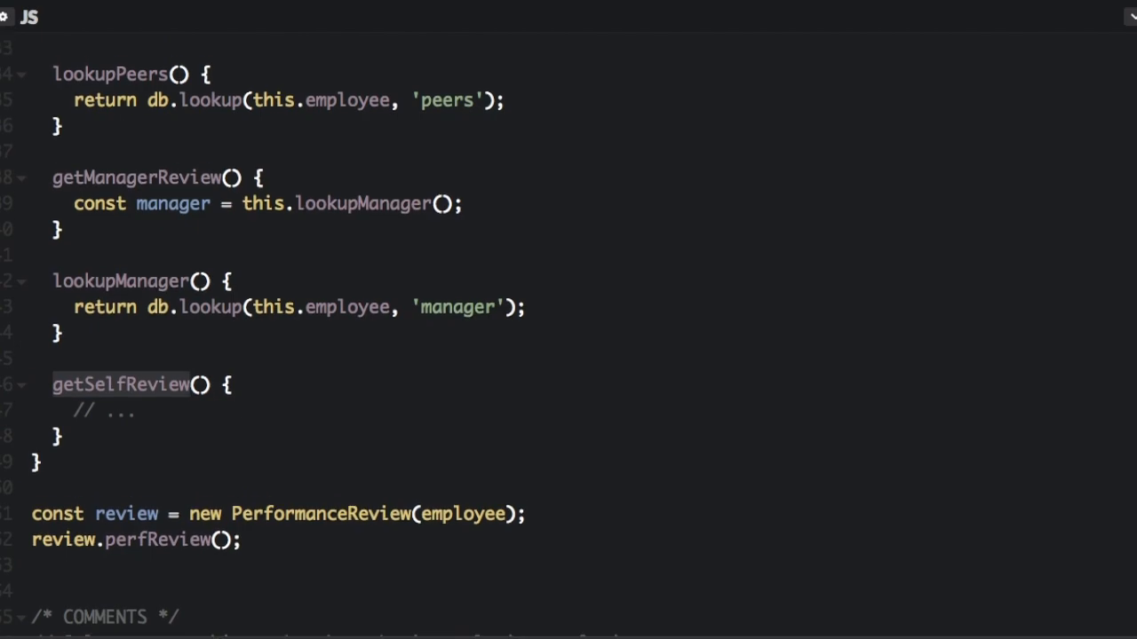
pyautogui.scroll(3)
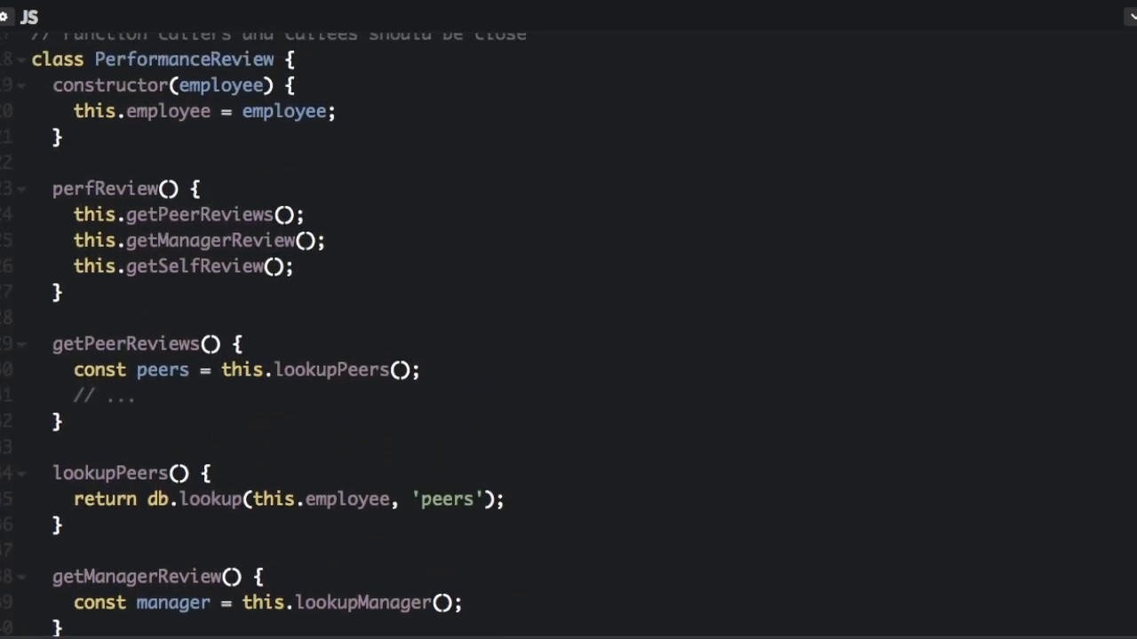
# Step: Add hashIt and delete its redundant comments, keeping 'Convert to 32-bit integer'
pyautogui.scroll(-3)
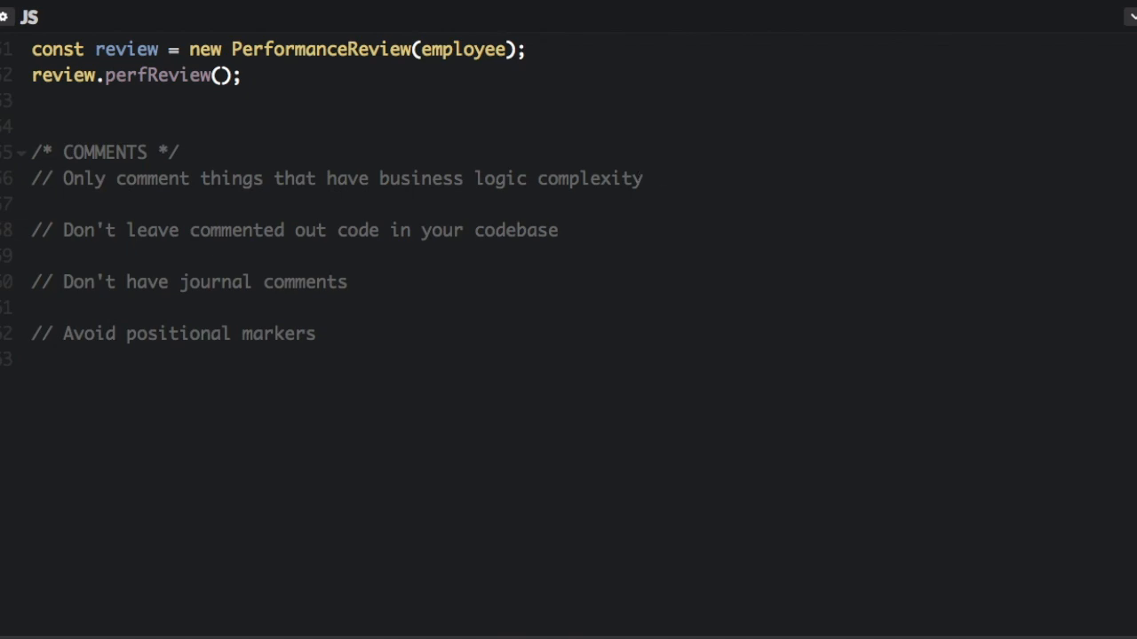
pyautogui.moveTo(842, 234)
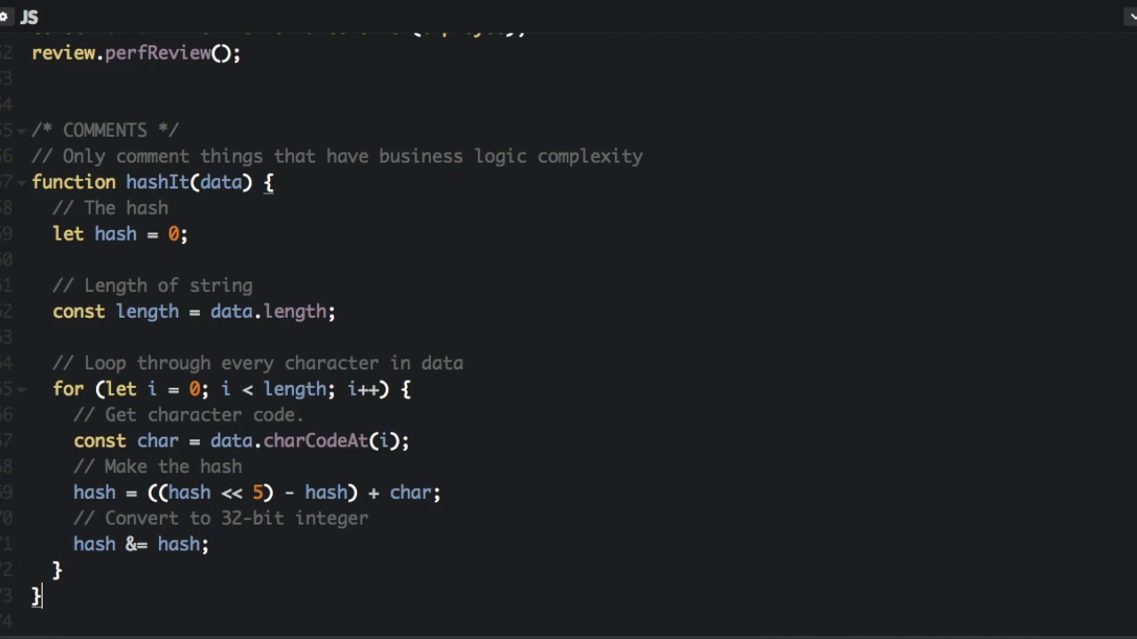
pyautogui.scroll(-3)
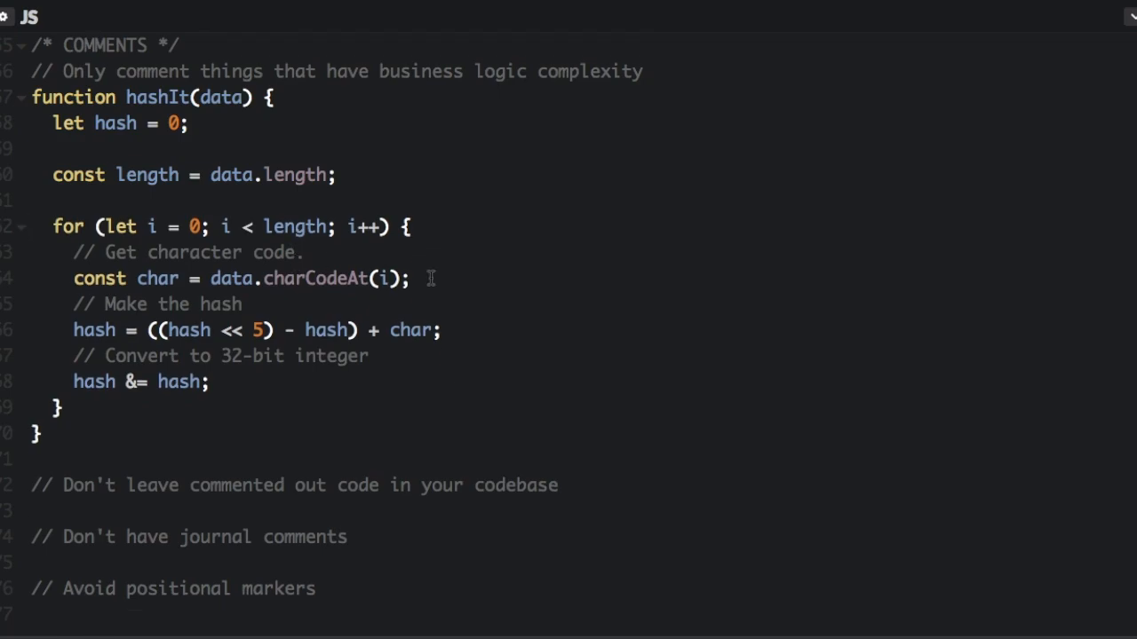
pyautogui.click(323, 277)
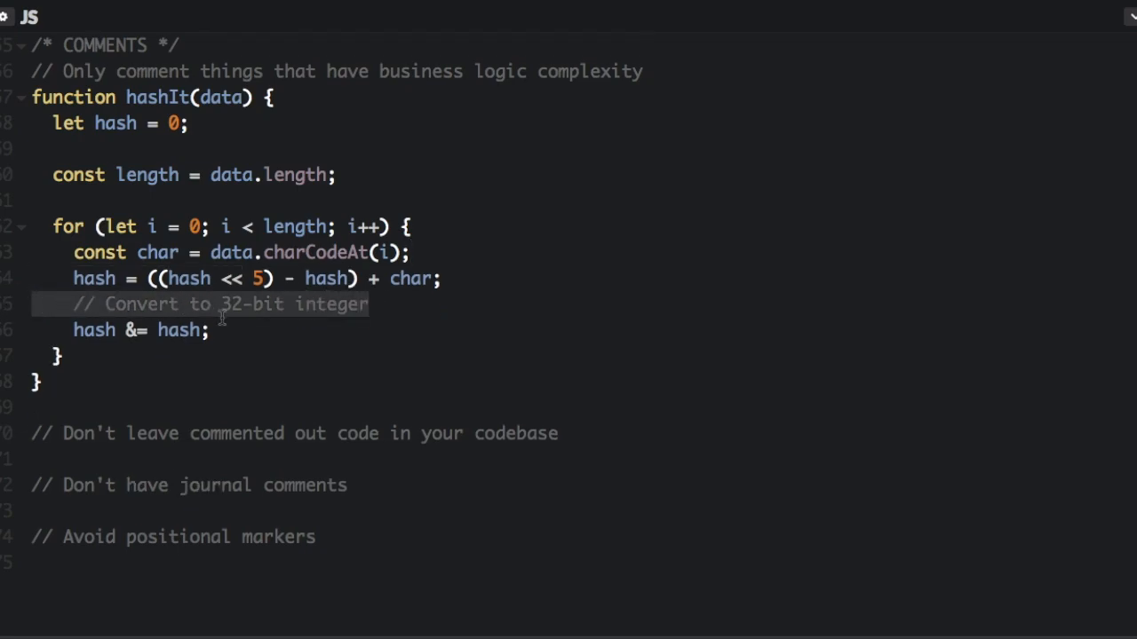
pyautogui.click(213, 328)
pyautogui.write('doStuff();')
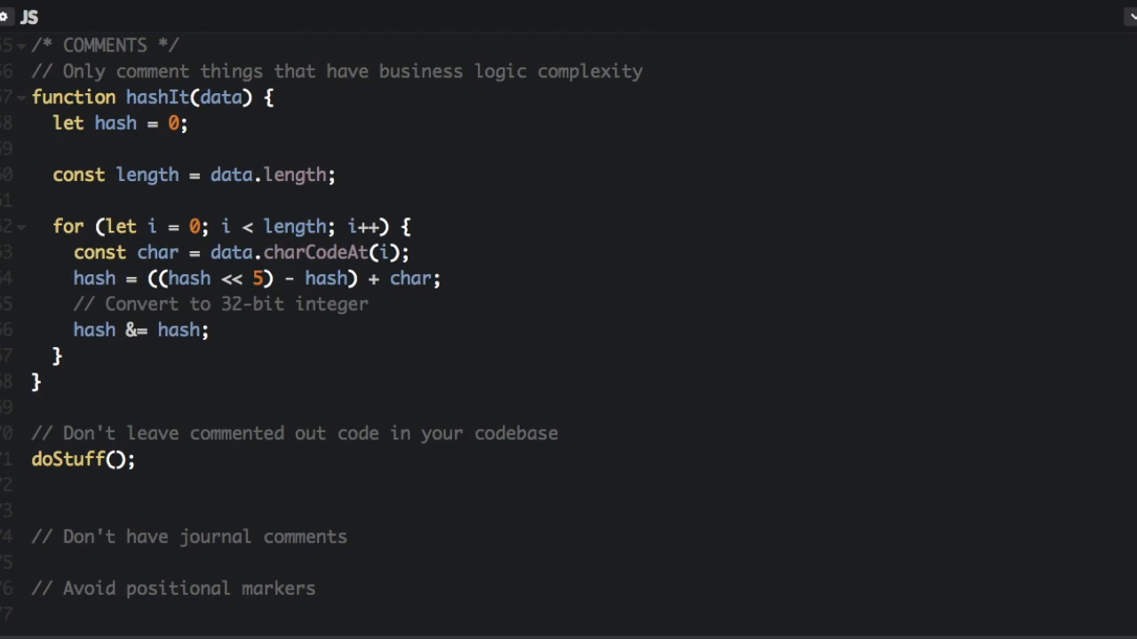
# Step: Keep only doStuff(); under the 'Don't leave commented out code' note
pyautogui.scroll(-3)
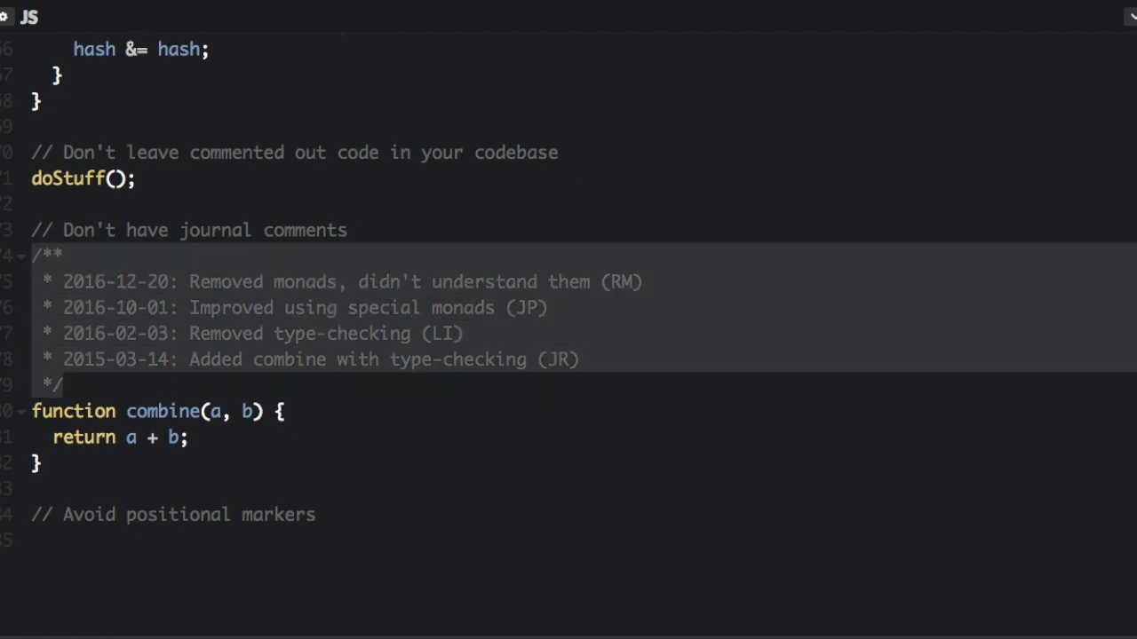
# Step: Delete the dated change-log /** … */ block above combine(a, b)
pyautogui.press('Delete')
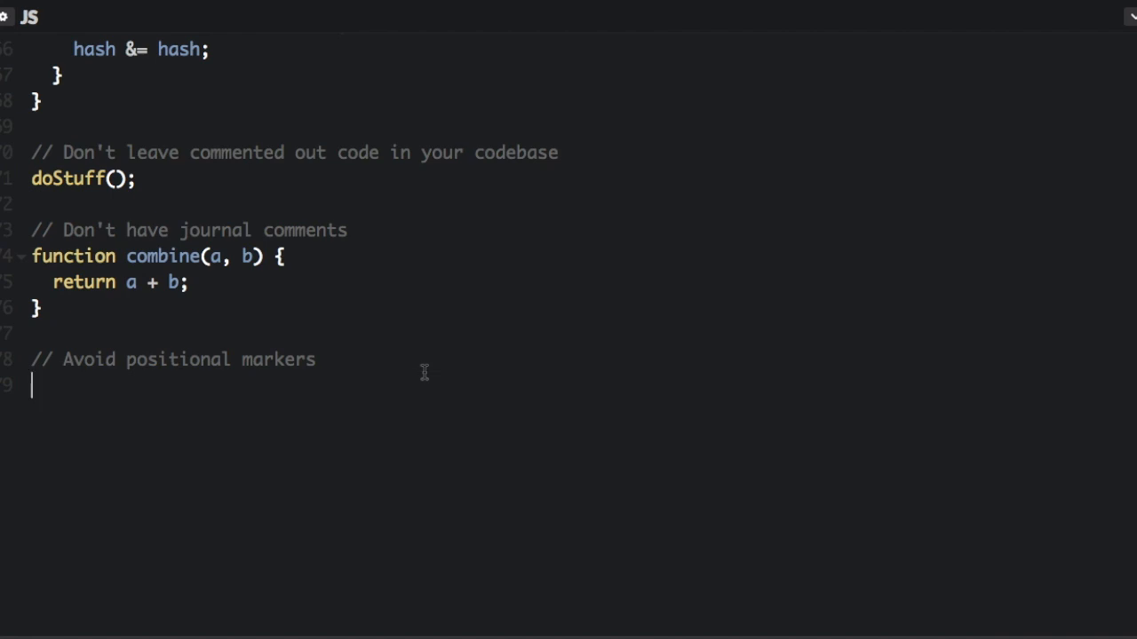
# Step: Remove the '////' banner headers around $scope.model and the actions function
pyautogui.scroll(-3)
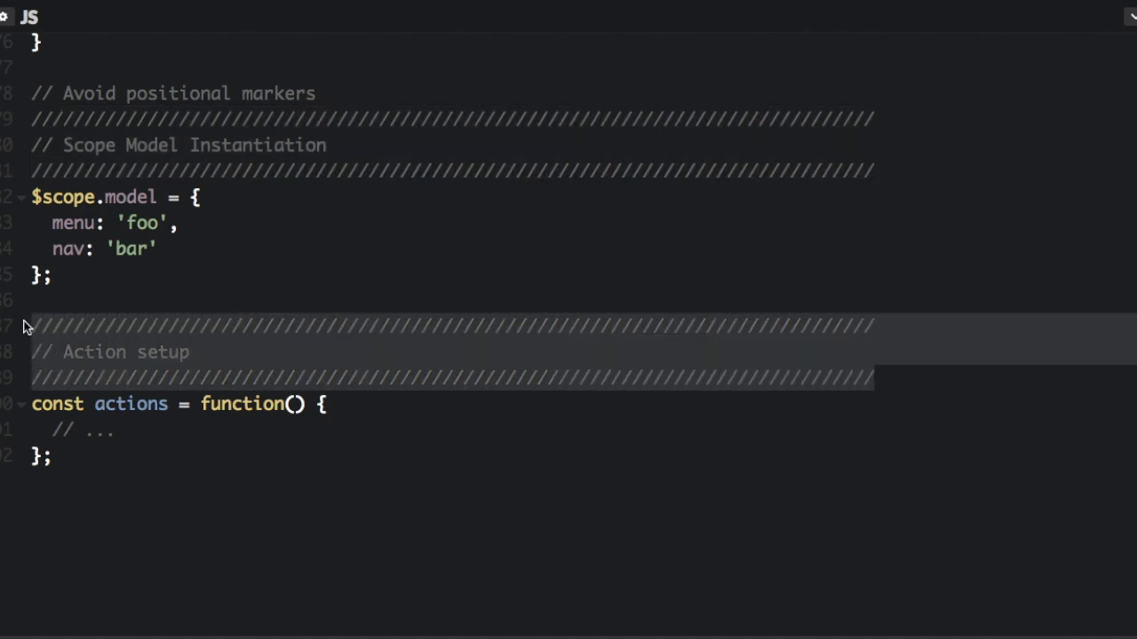
pyautogui.moveTo(231, 342)
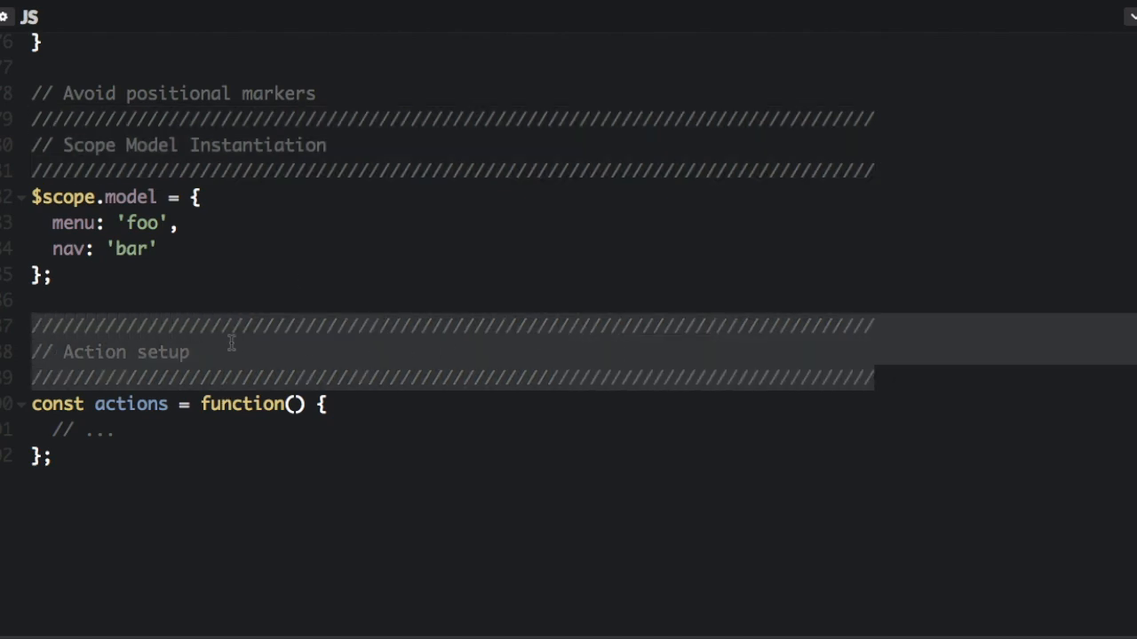
pyautogui.moveTo(511, 217)
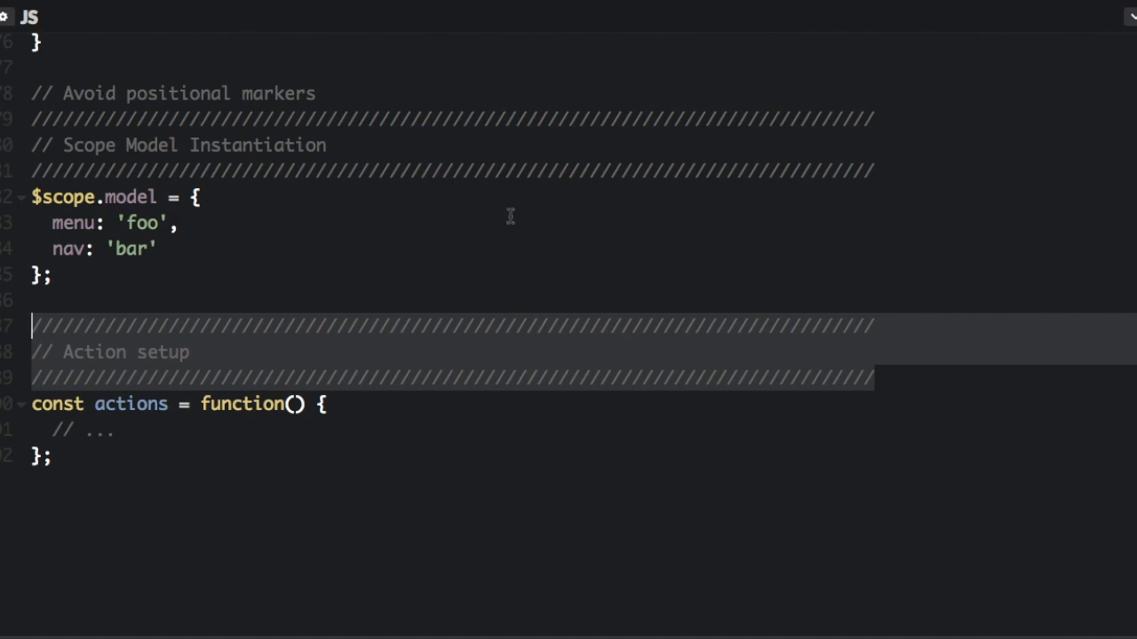
pyautogui.click(178, 222)
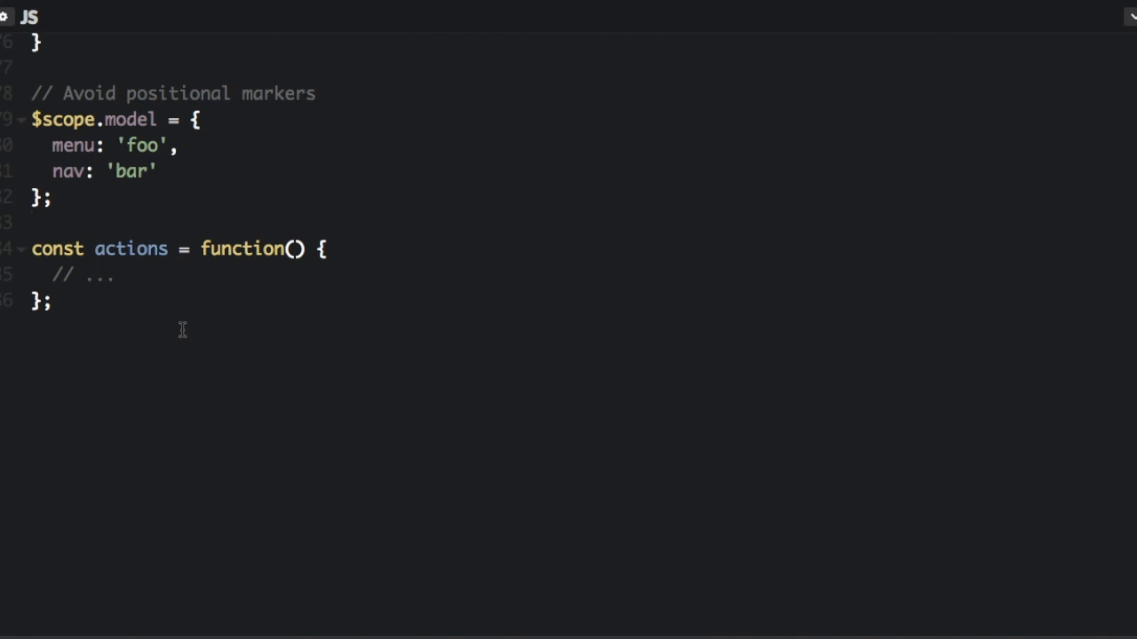
pyautogui.click(32, 222)
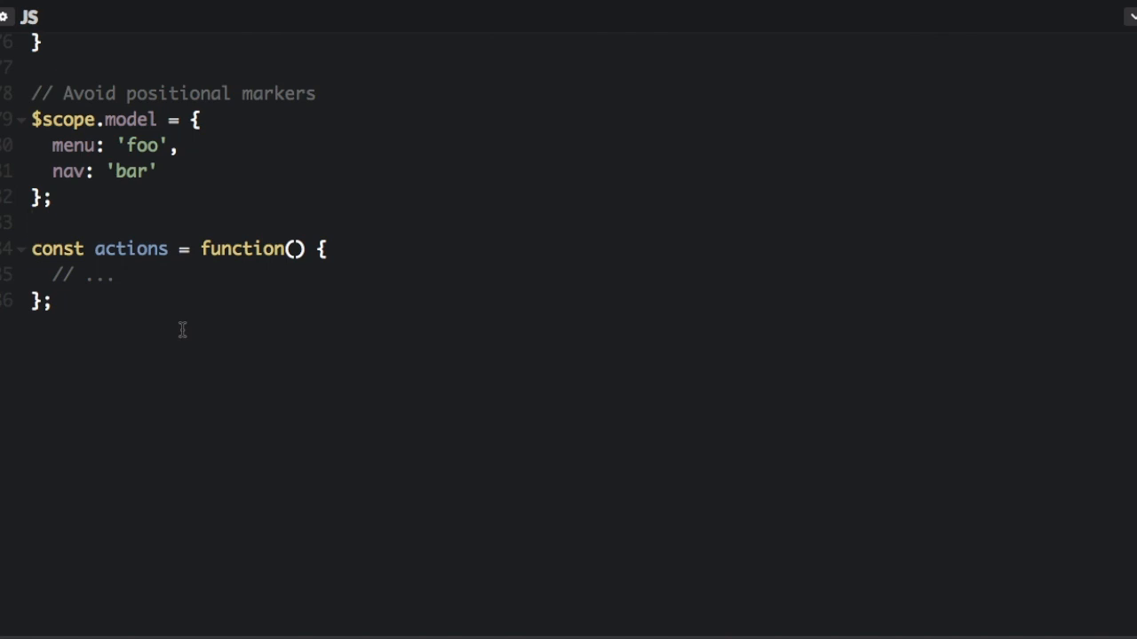
pyautogui.click(32, 224)
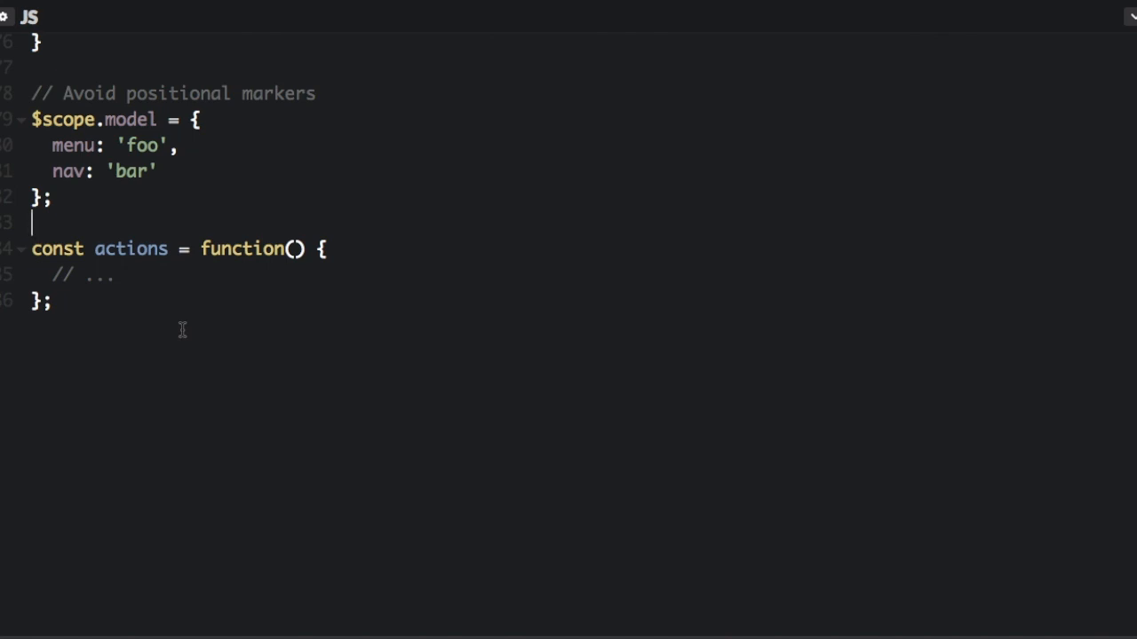